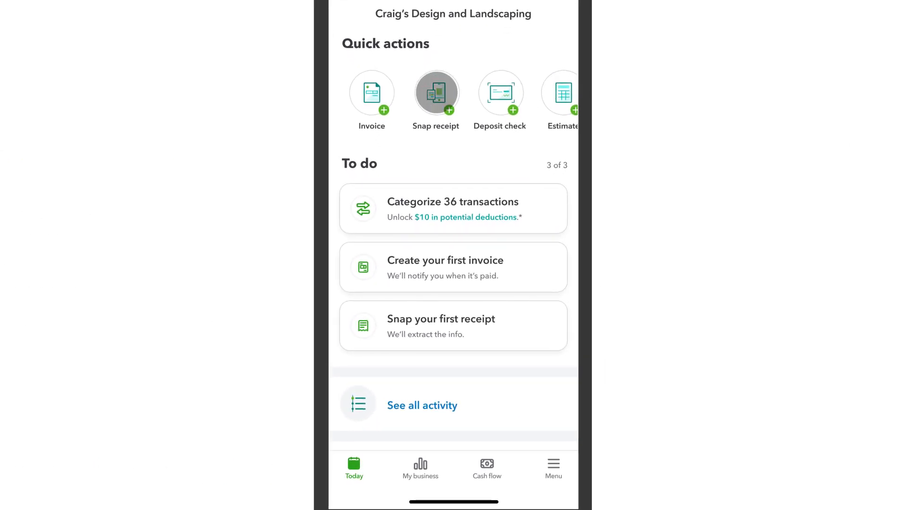
Start Snap receipt and allow the app to use the phone camera
left_click(435, 93)
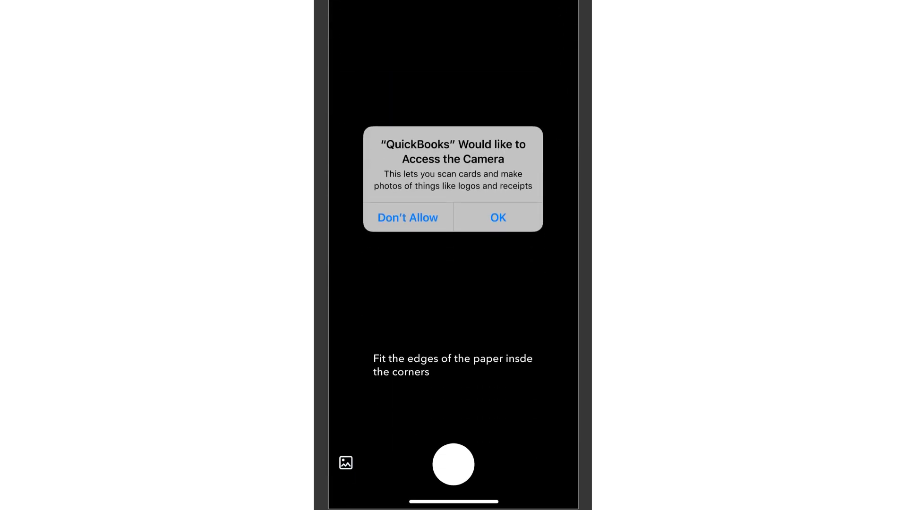
left_click(498, 217)
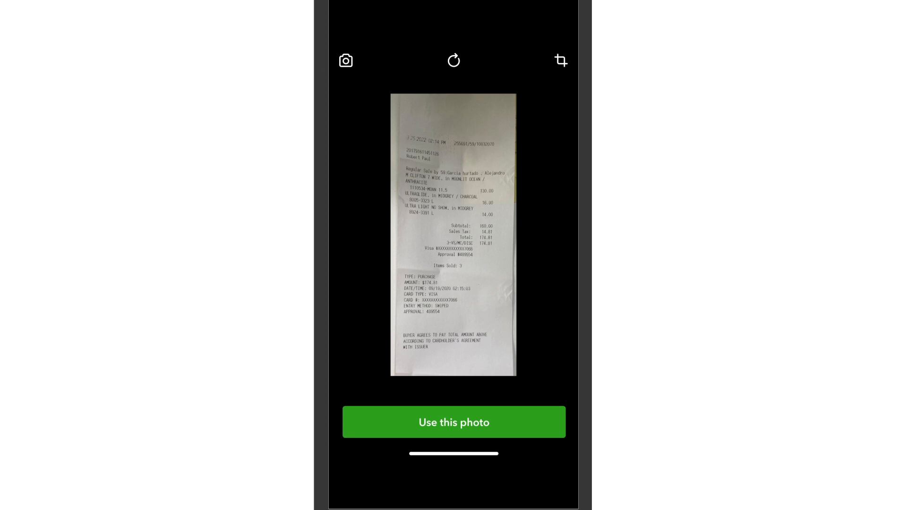
Accept the captured receipt photo and bring up the Shortcuts menu
left_click(453, 426)
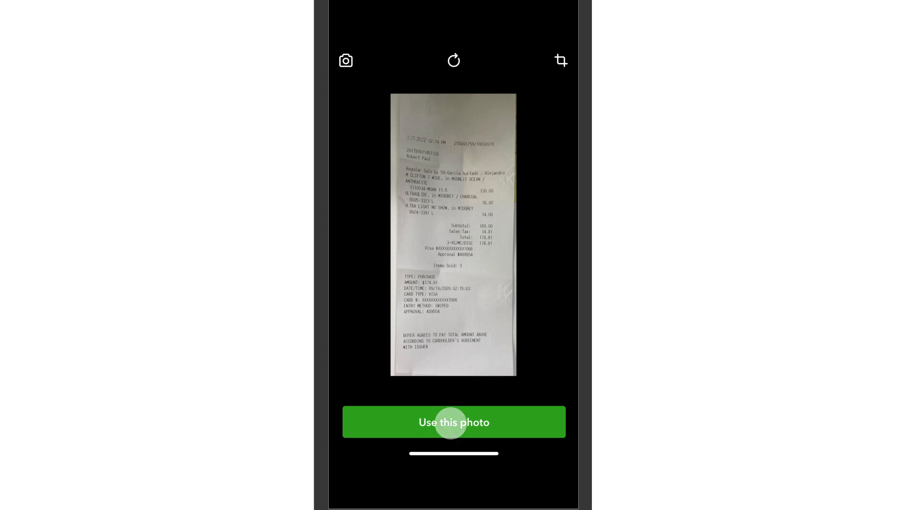
left_click(453, 422)
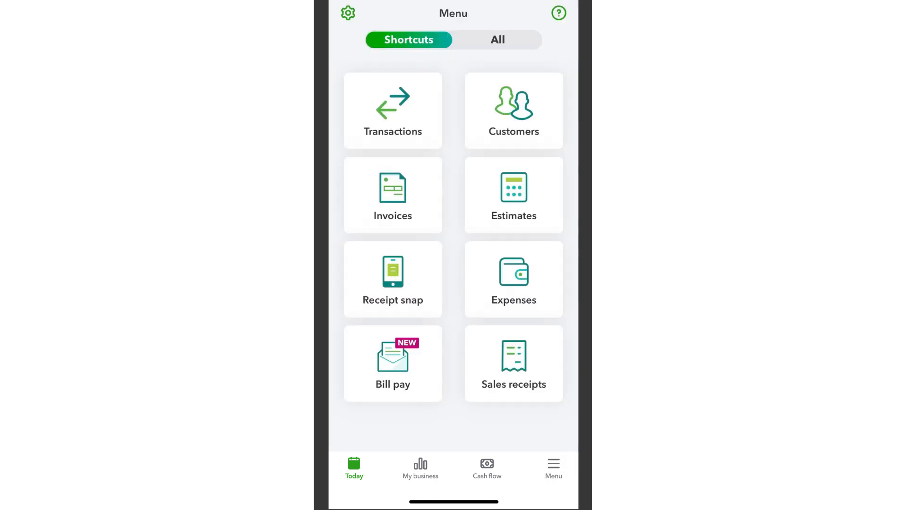
Save the snapped receipt with Visa credit card payment under the Job Supplies category
left_click(392, 279)
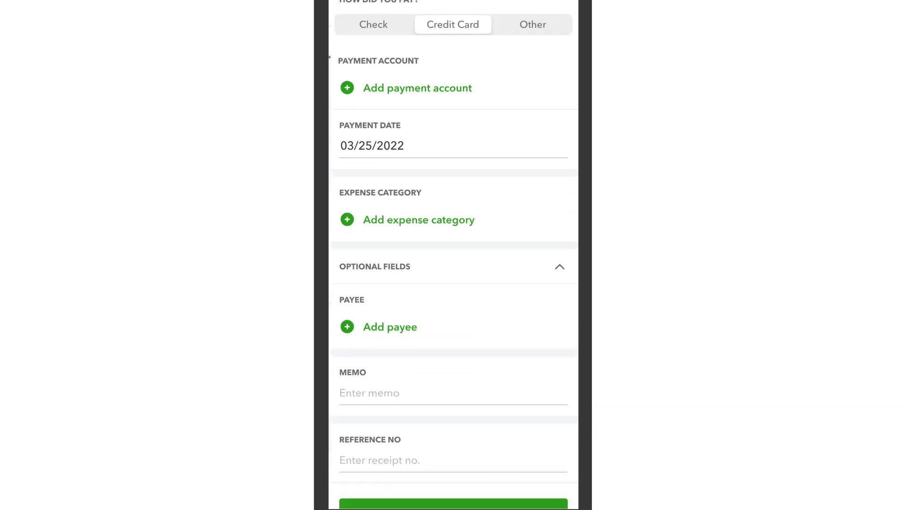
left_click(417, 88)
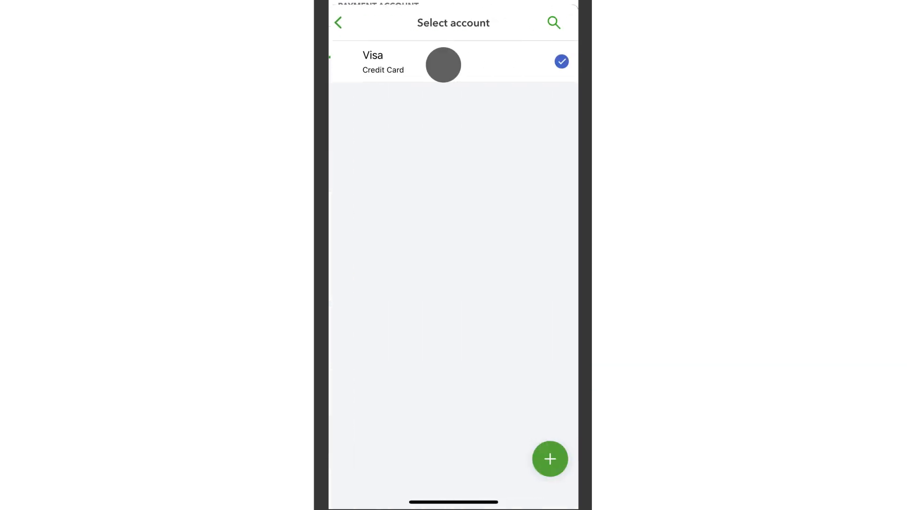
left_click(443, 64)
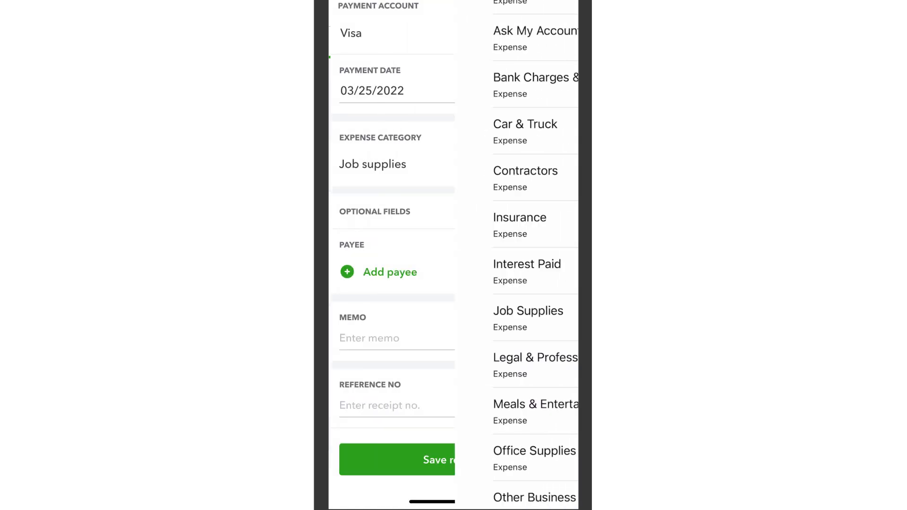
left_click(453, 460)
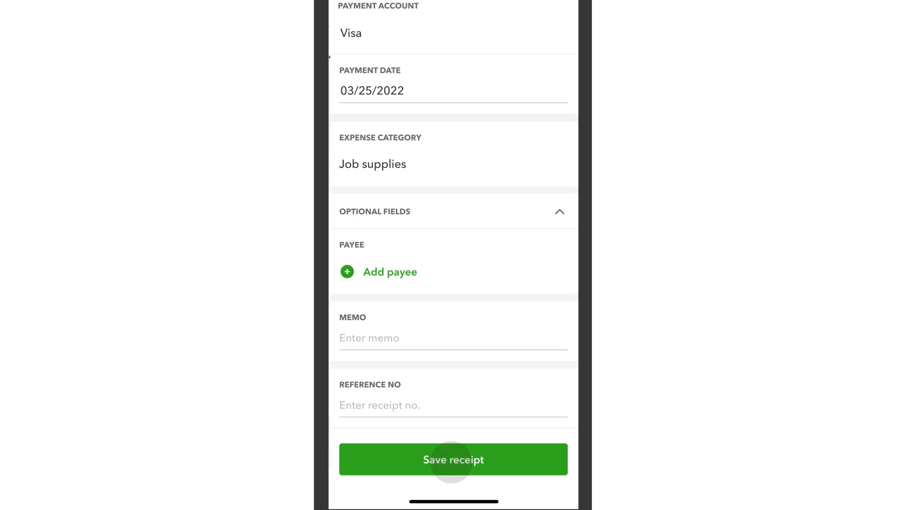
left_click(454, 460)
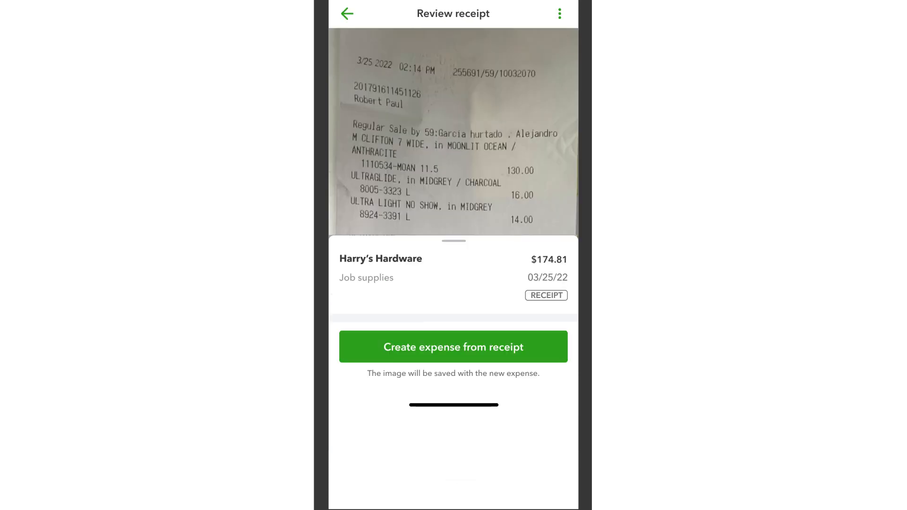
Create an expense from the receipt, matching it to the New tools $174.81 expense
left_click(453, 347)
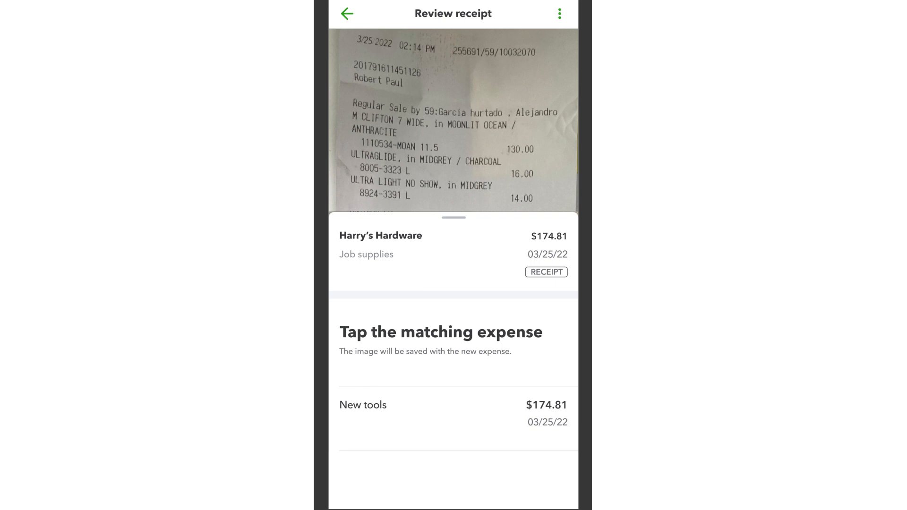
left_click(363, 405)
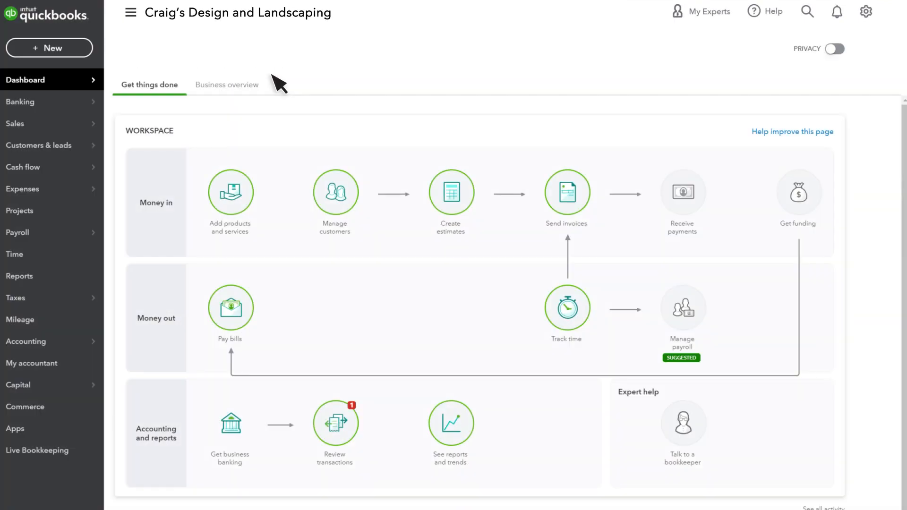
Go to the Receipts list under Banking, showing Joe's Groceries awaiting review
left_click(20, 102)
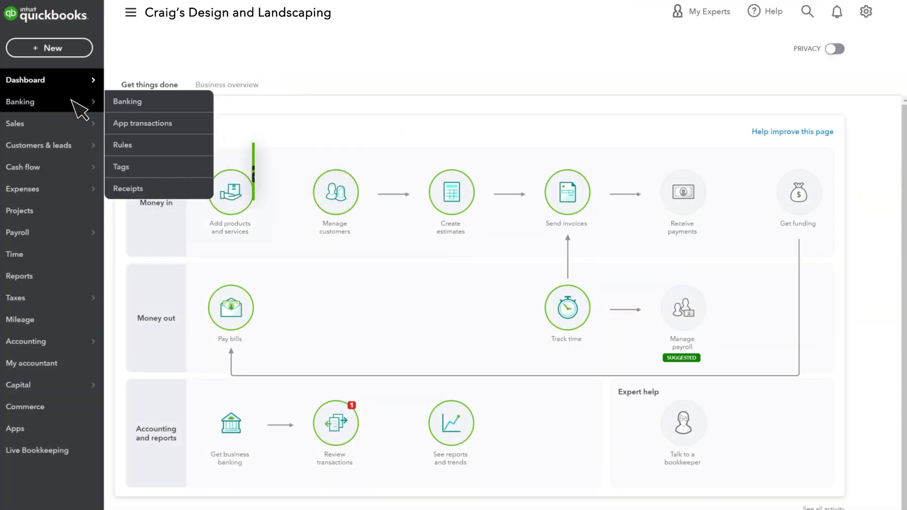
left_click(127, 188)
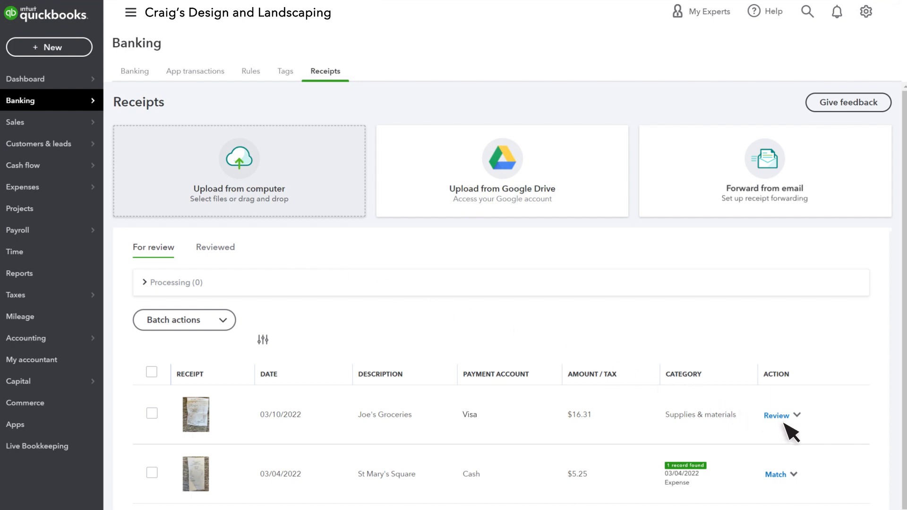
mouse_move(779, 478)
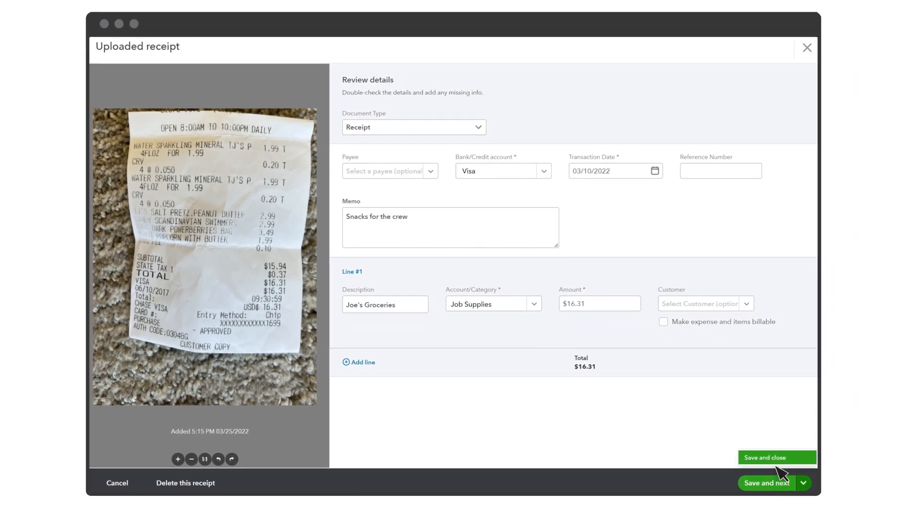
Save and close the Joe's Groceries uploaded receipt so it leaves the review list
left_click(777, 457)
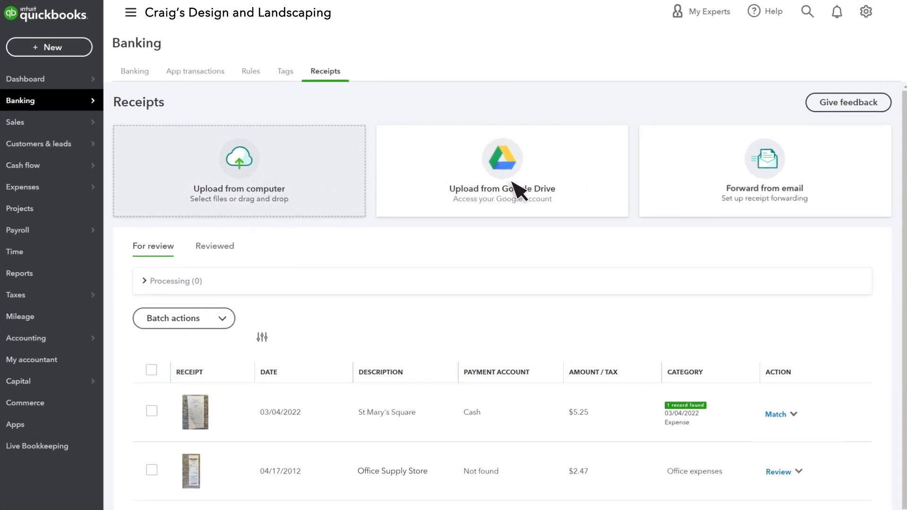
mouse_move(695, 156)
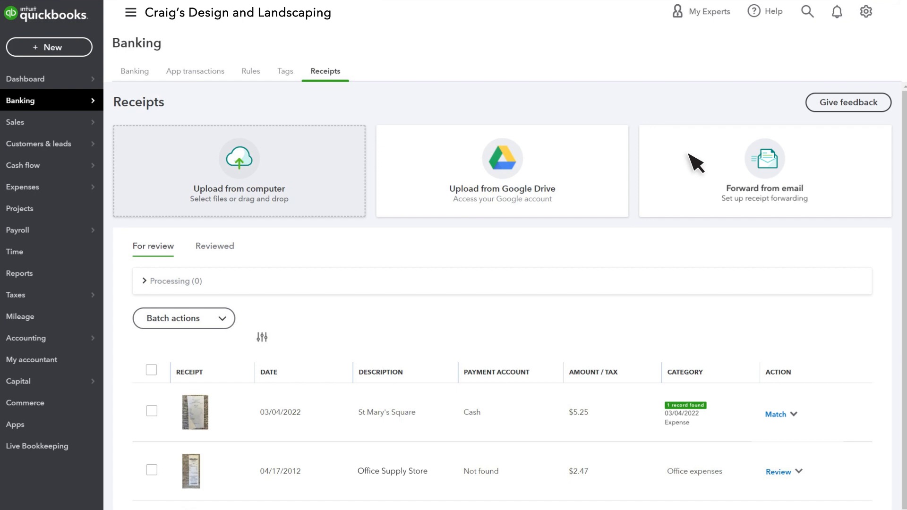
mouse_move(776, 168)
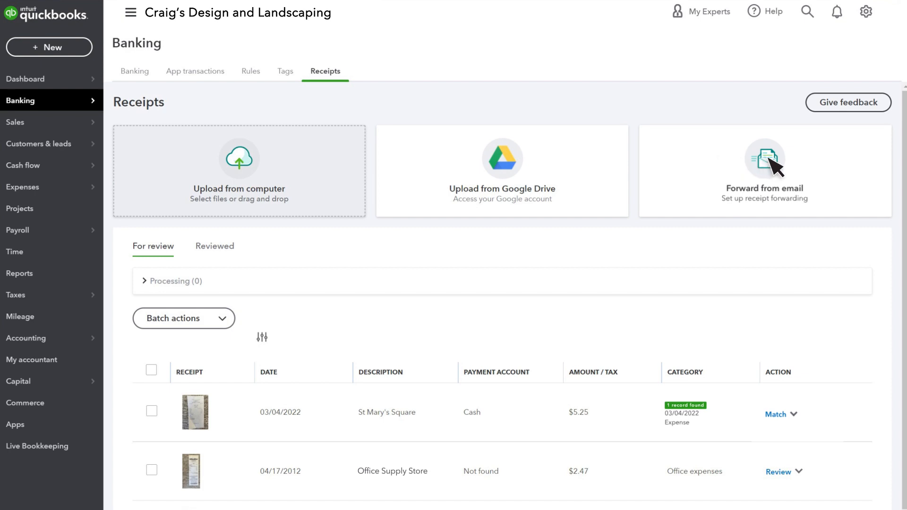
left_click(764, 159)
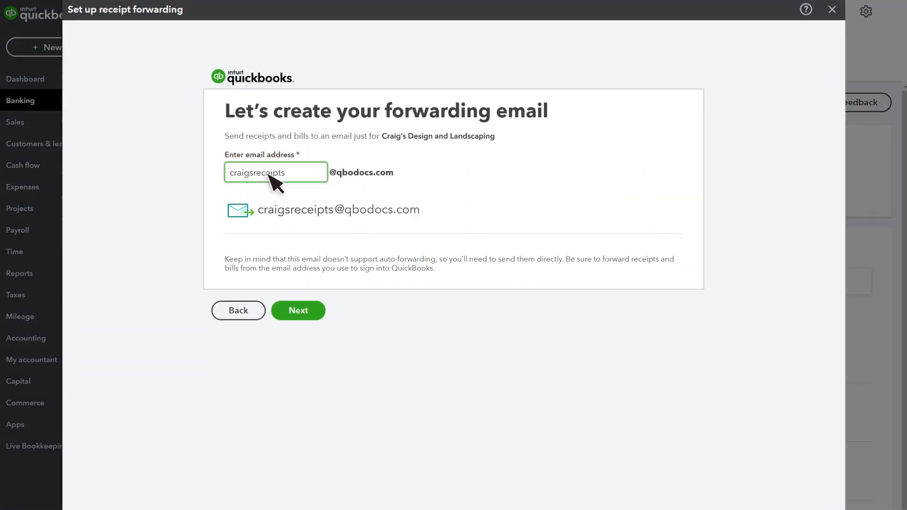
left_click(299, 310)
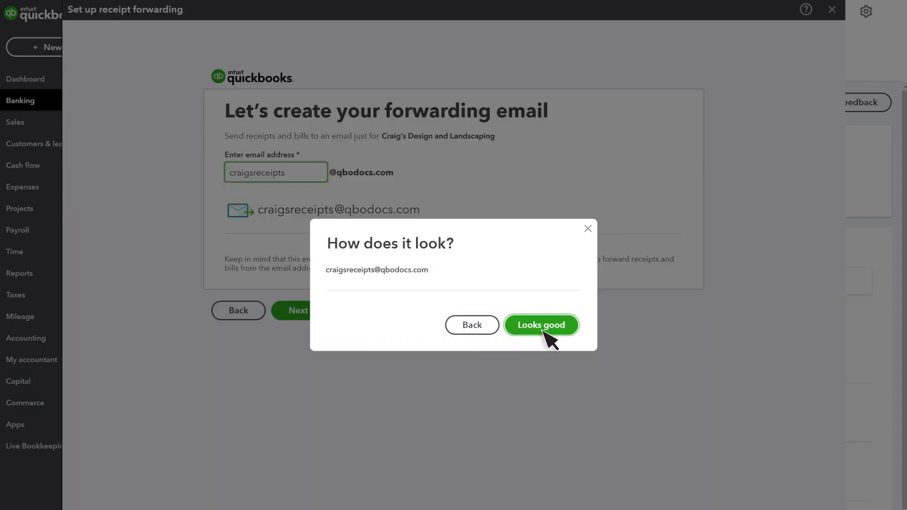
left_click(542, 324)
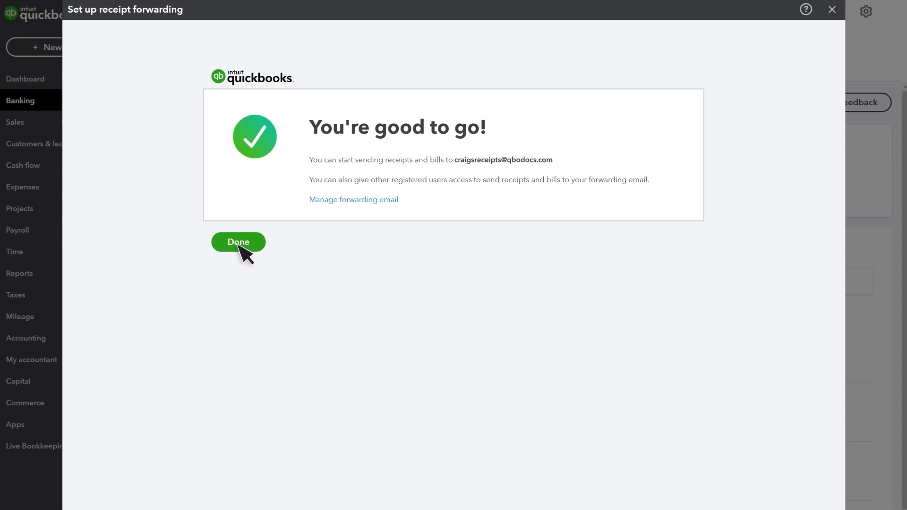
left_click(238, 242)
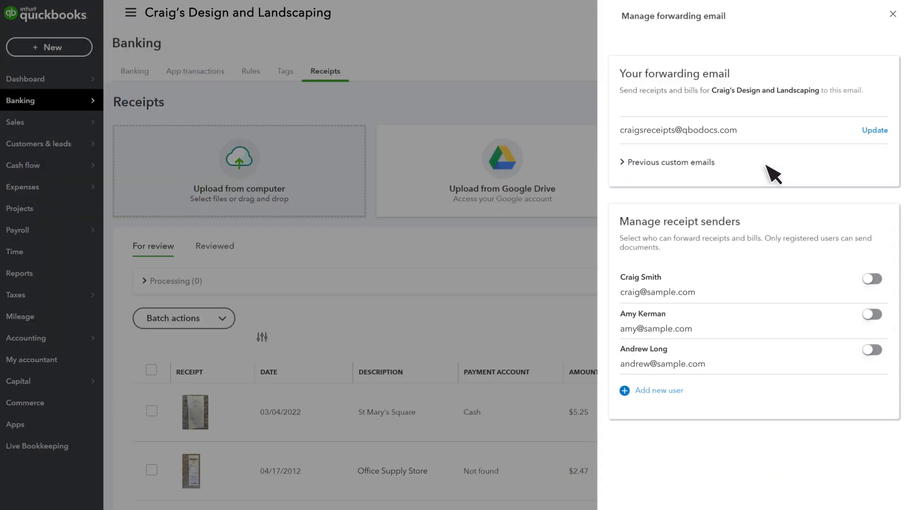
left_click(875, 290)
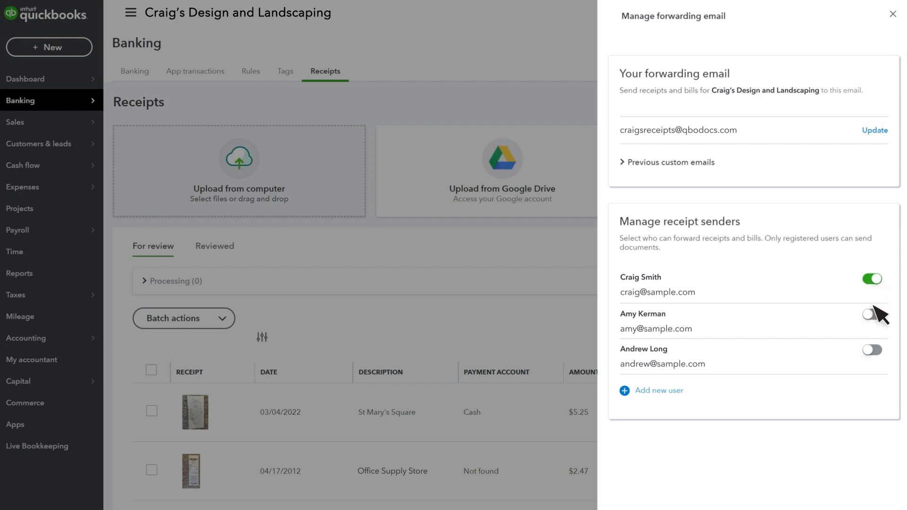
left_click(882, 341)
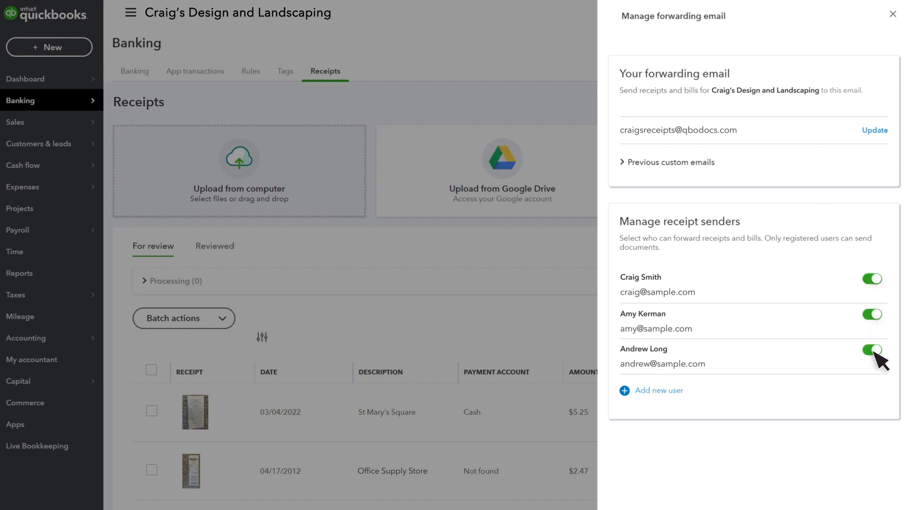